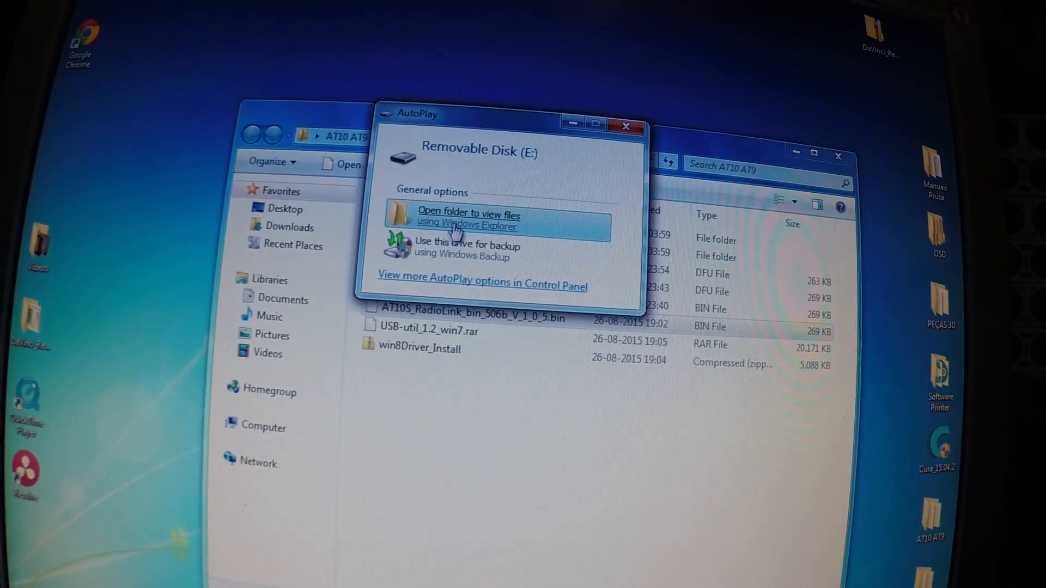
# Step: View the removable disk's files through the AutoPlay 'Open folder' option
pyautogui.click(469, 220)
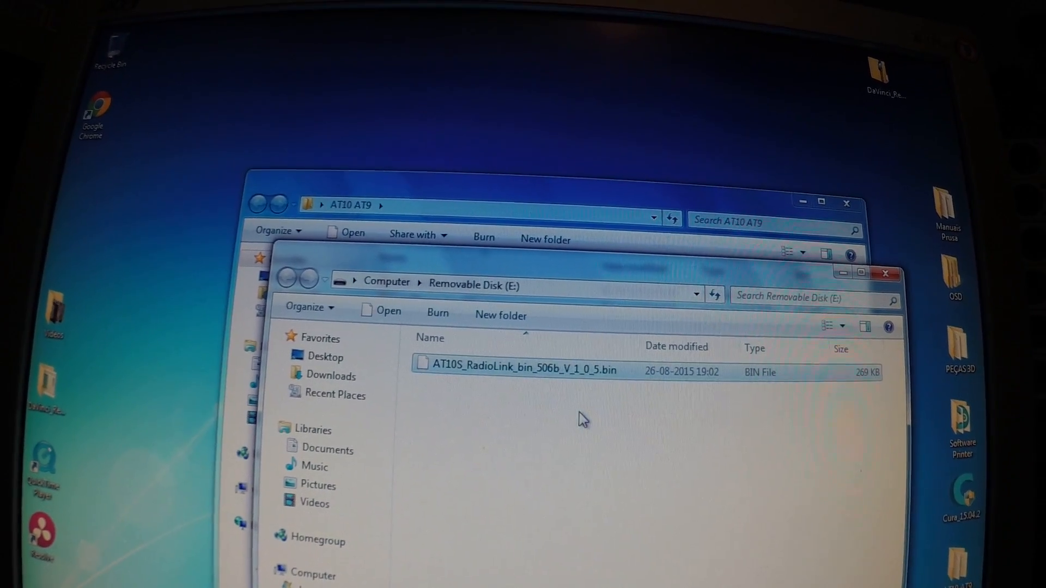
# Step: Delete the old AT10S_RadioLink_bin_506b_V_1_0_5.bin from Removable Disk (E:)
pyautogui.press('Delete')
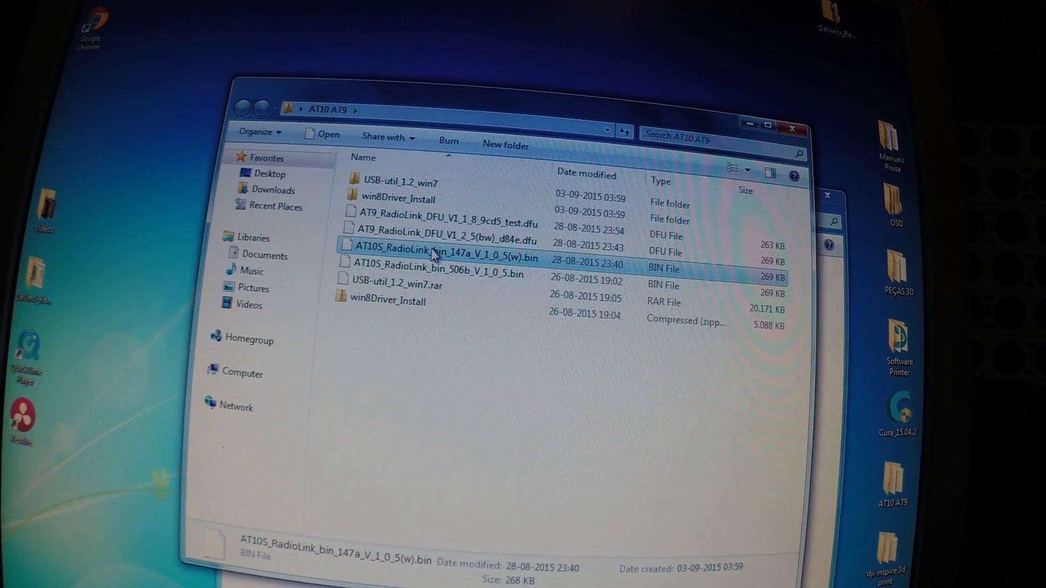
# Step: Copy AT10S_RadioLink_bin_147a_V_1_0_5(w).bin from AT10 AT9 and paste it onto Removable Disk (E:)
pyautogui.rightClick(434, 250)
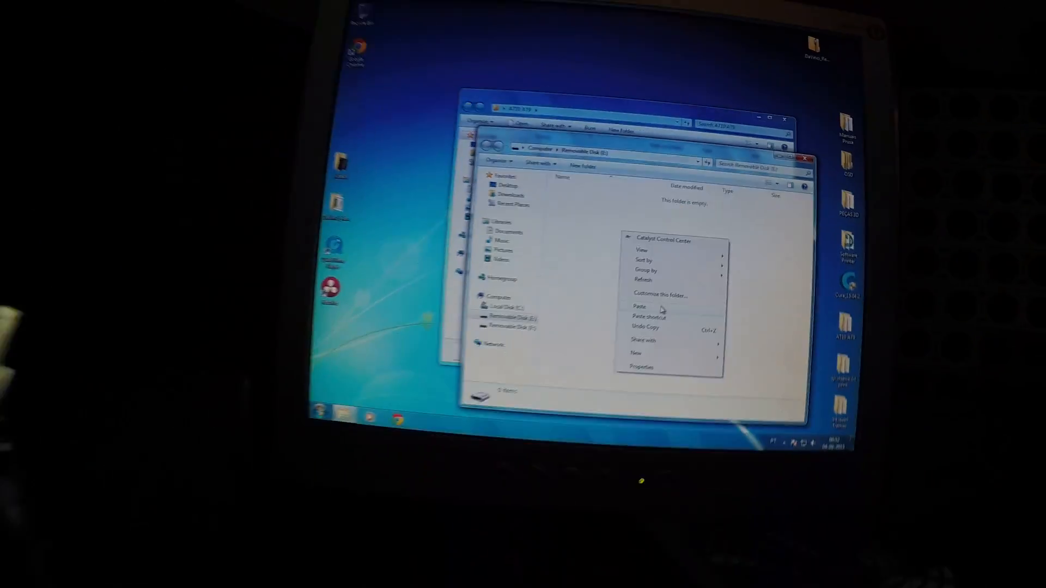
pyautogui.click(638, 307)
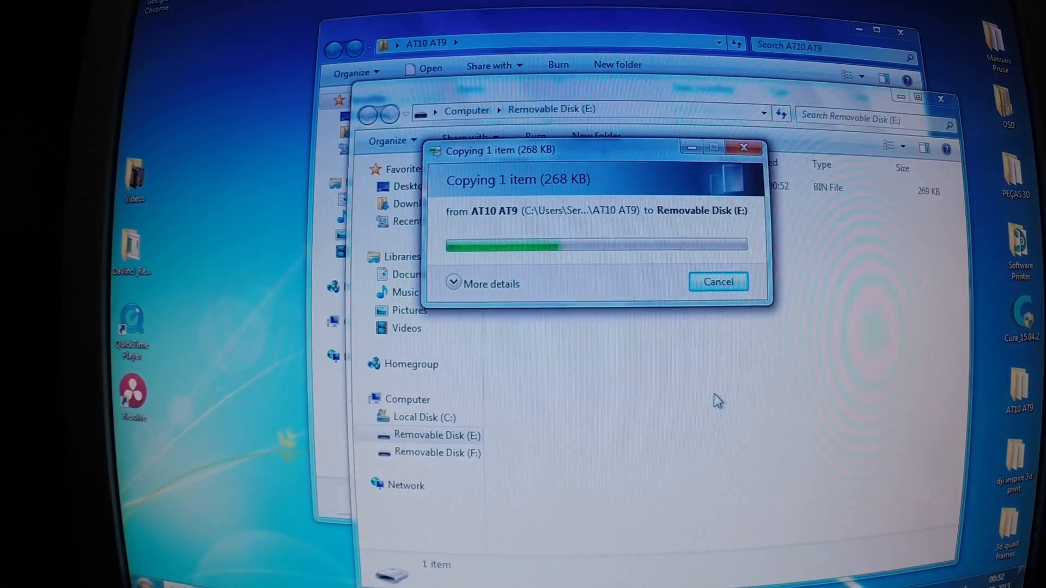